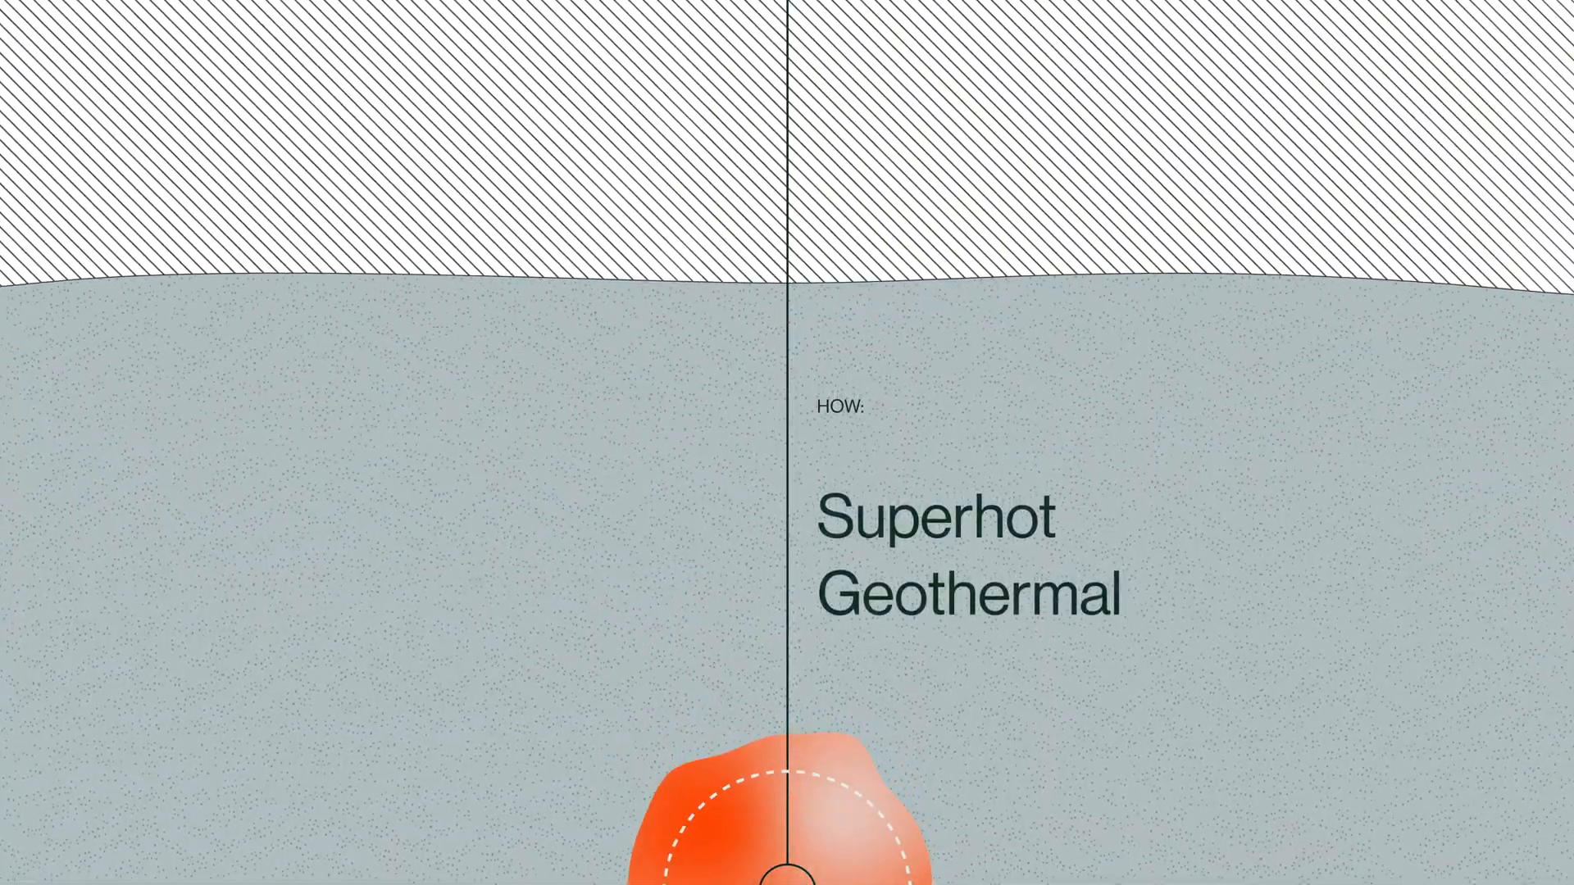
scroll("down", 3)
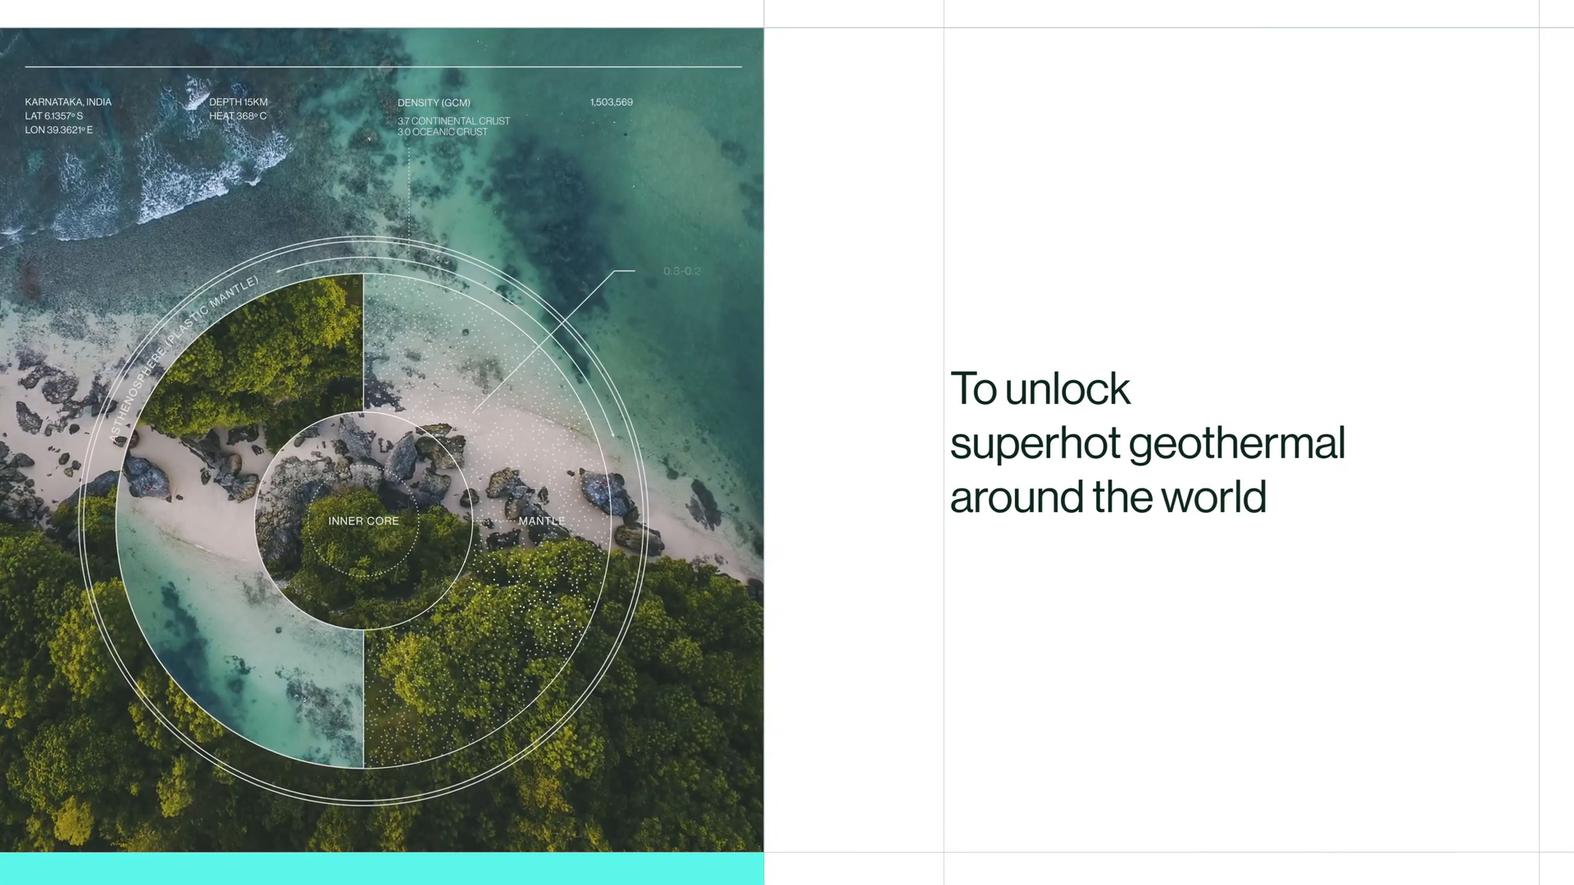
scroll("down", 3)
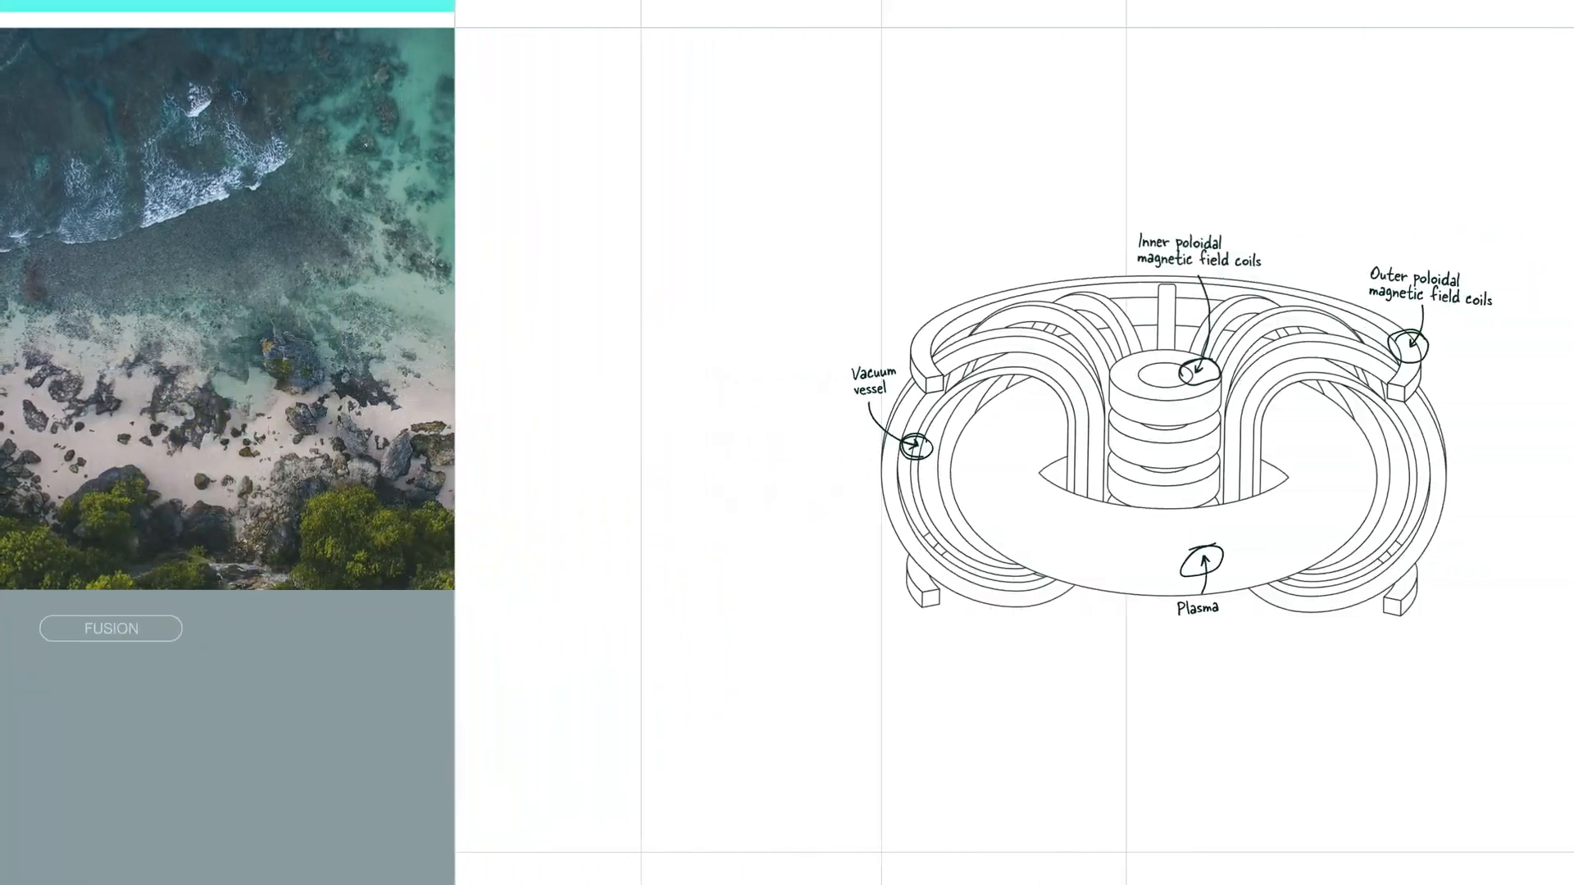